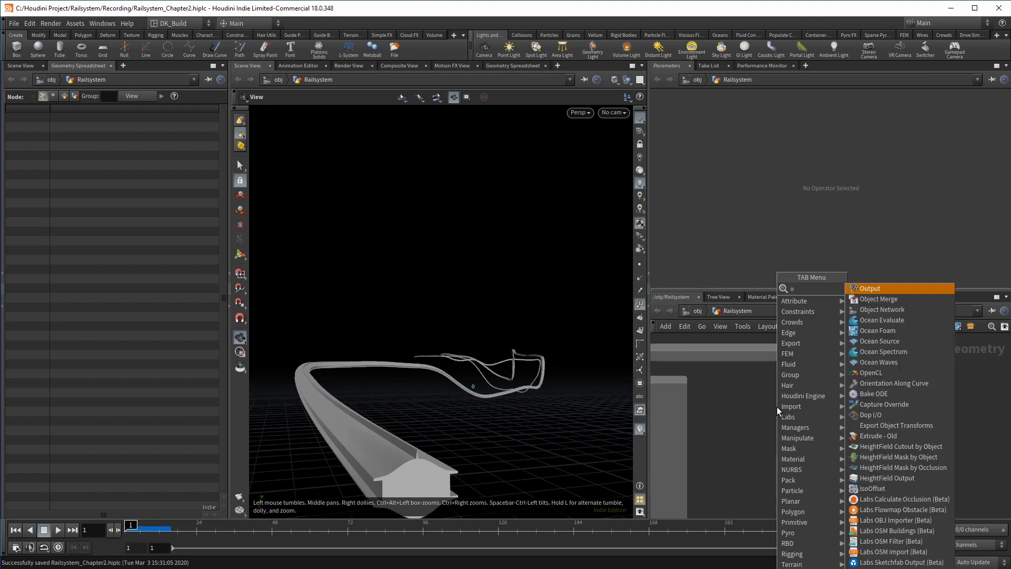
# Add Object Merge nodes importing 01_initial_partial_terrain and 02_oriented_curve.
pyautogui.click(879, 299)
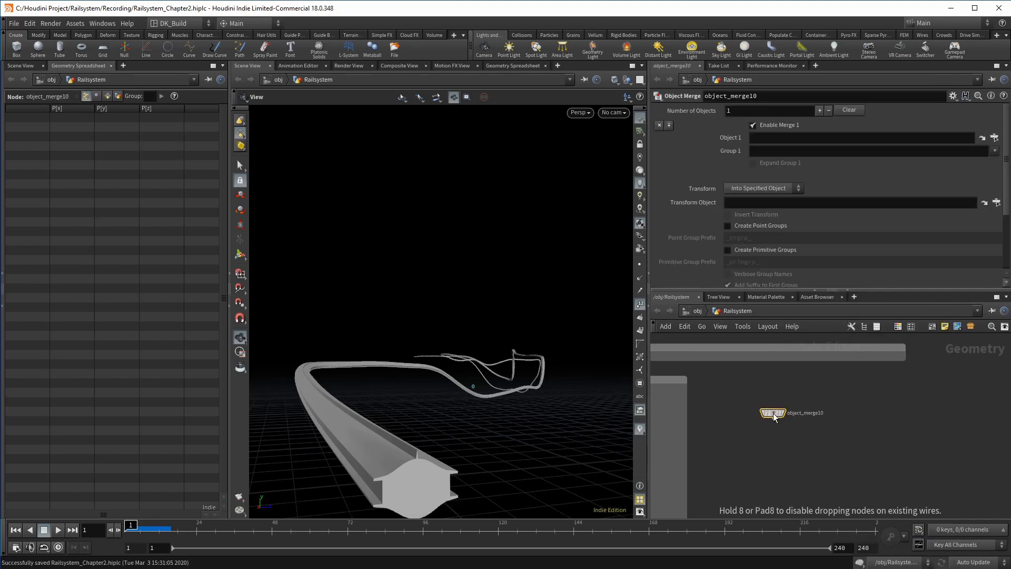
pyautogui.doubleClick(772, 413)
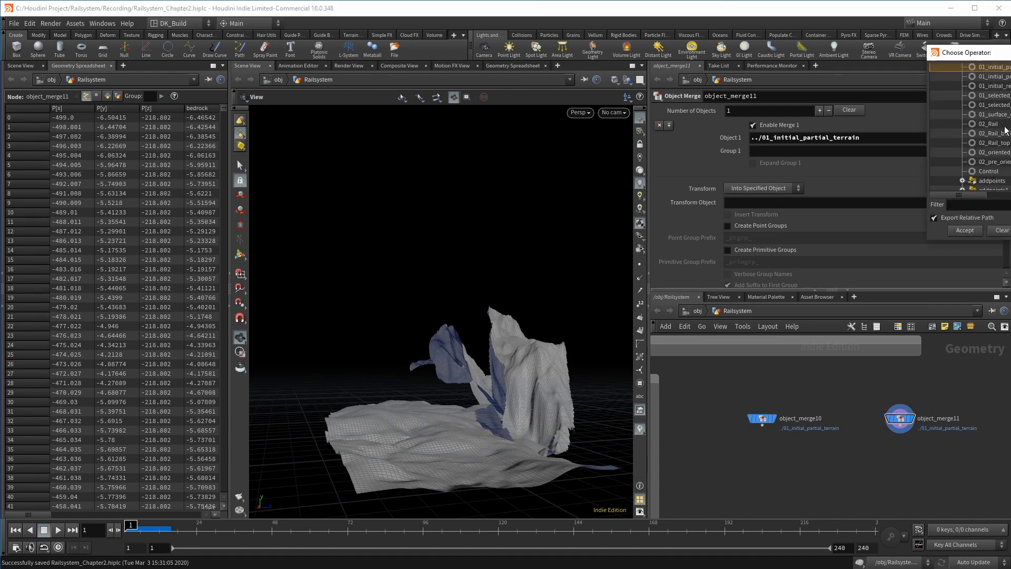
pyautogui.click(990, 133)
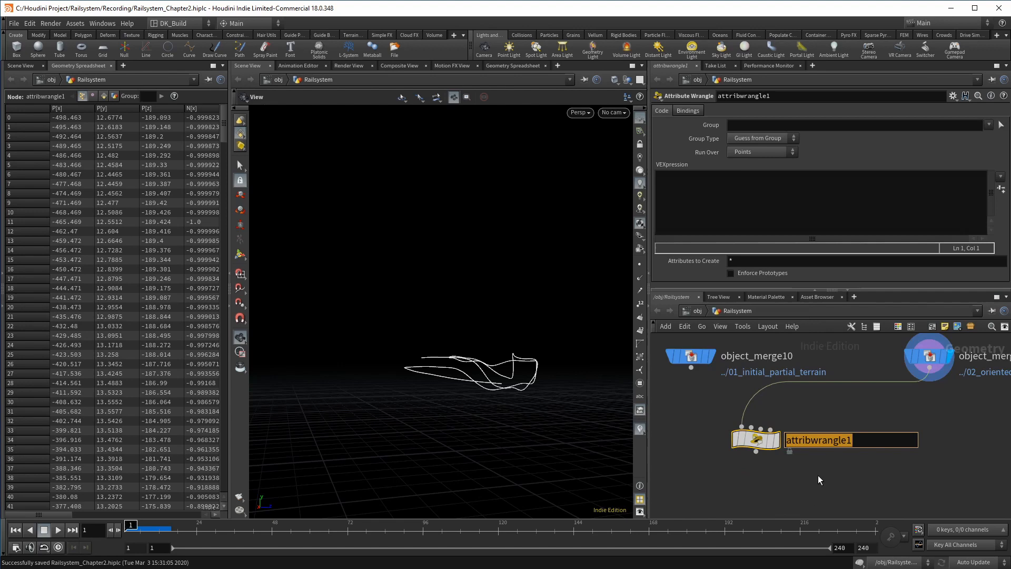
# Rename the new Attribute Wrangle to only_keep_tunnel_curve.
pyautogui.write('only_keep_tunnel_curve')
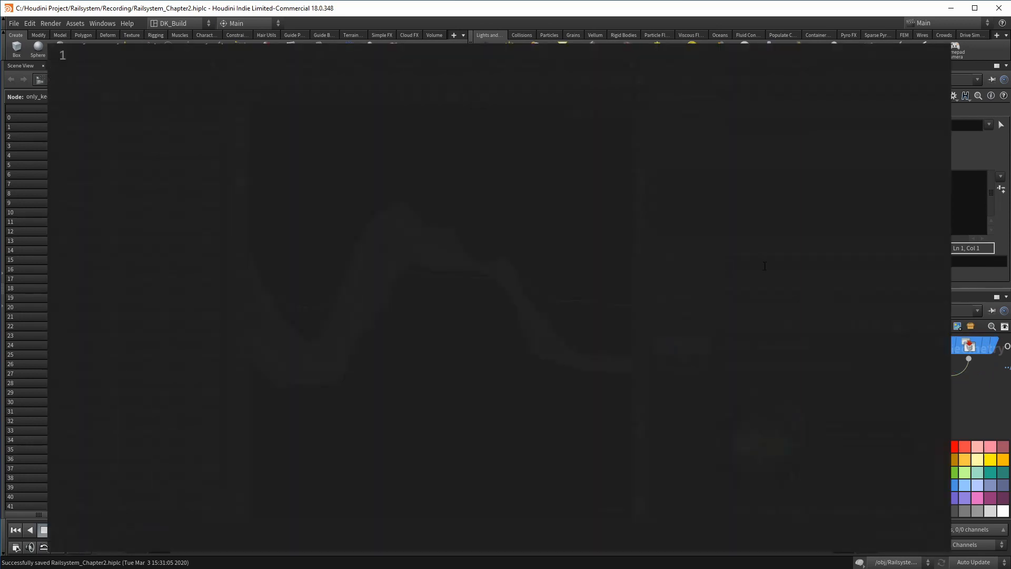
# Write VEX casting a ch("test") ray with intersect() and removing points where inter == -1.
pyautogui.write('vector pos, uv;')
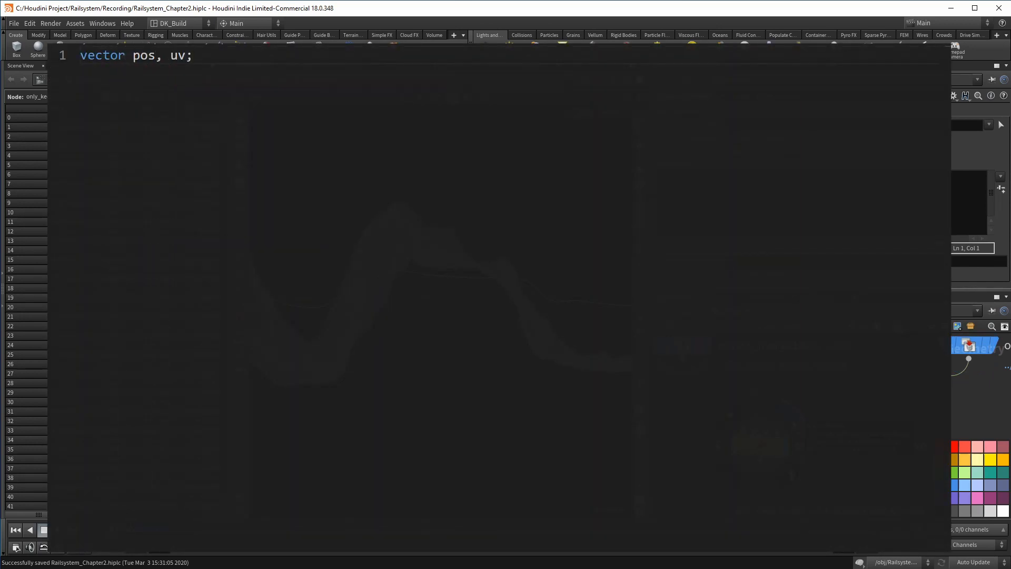
pyautogui.write('vector dir = set(0,ch("test"),0);')
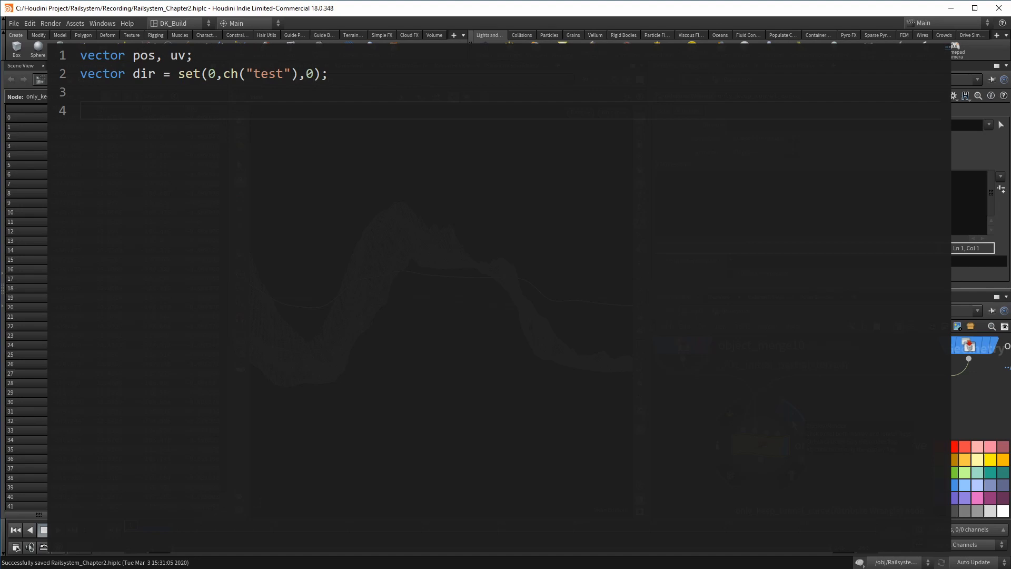
pyautogui.write('int inter = intersect(1, @P, dir, pos, uv);')
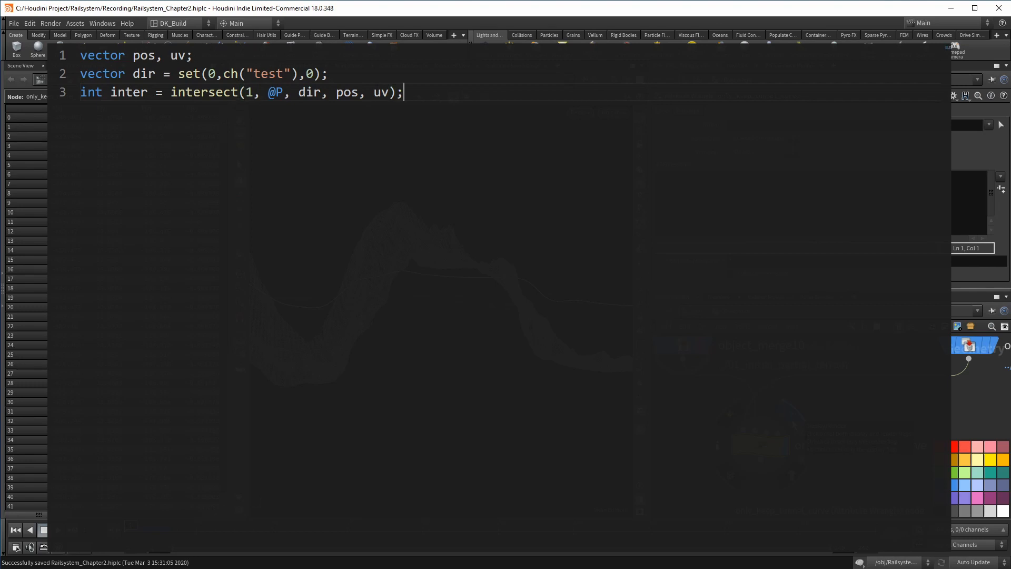
pyautogui.write('if')
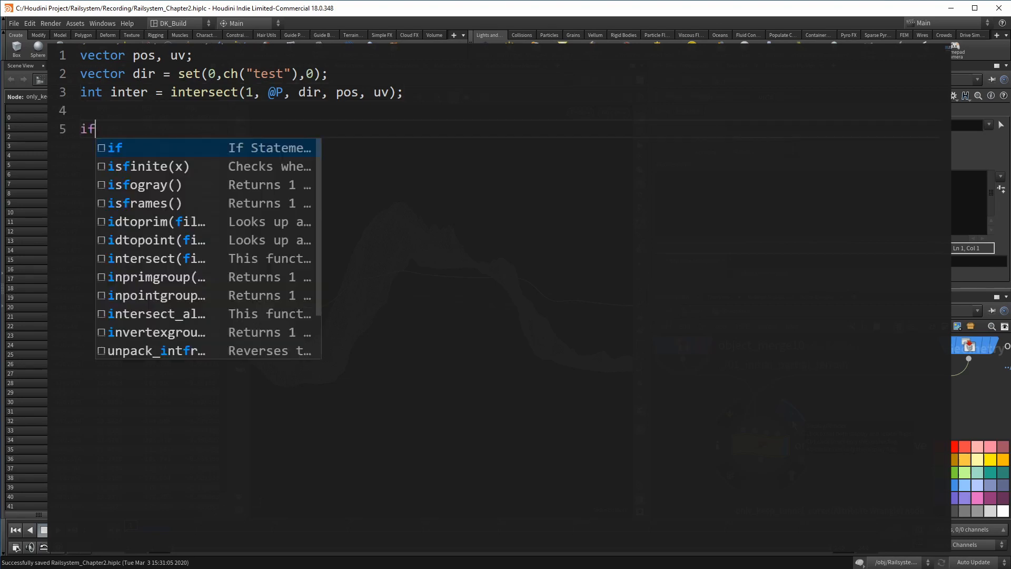
pyautogui.write('(inter==-1)')
pyautogui.write('removepoint(0')
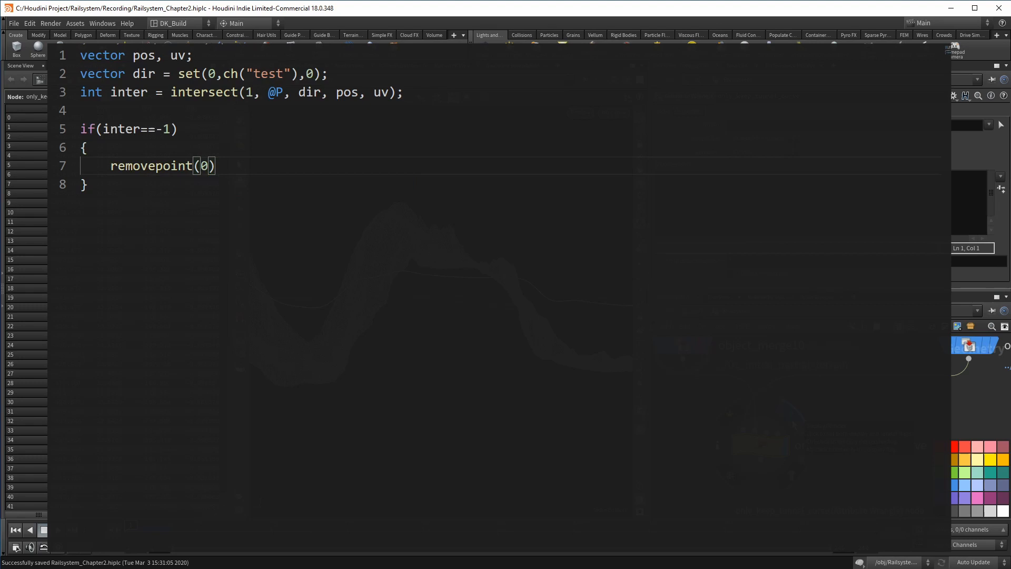
pyautogui.write(',@ptnum);')
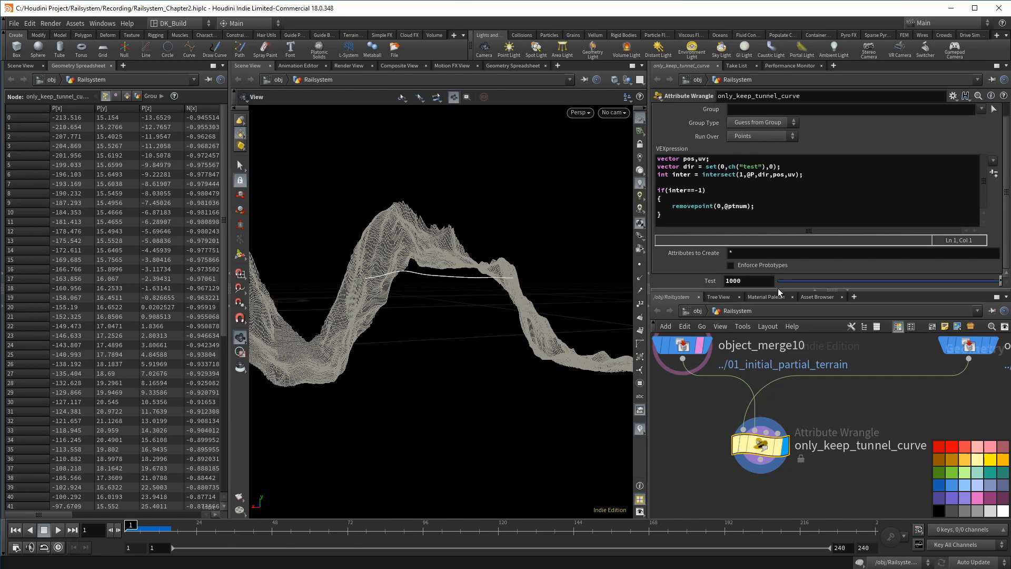
pyautogui.moveTo(777, 290)
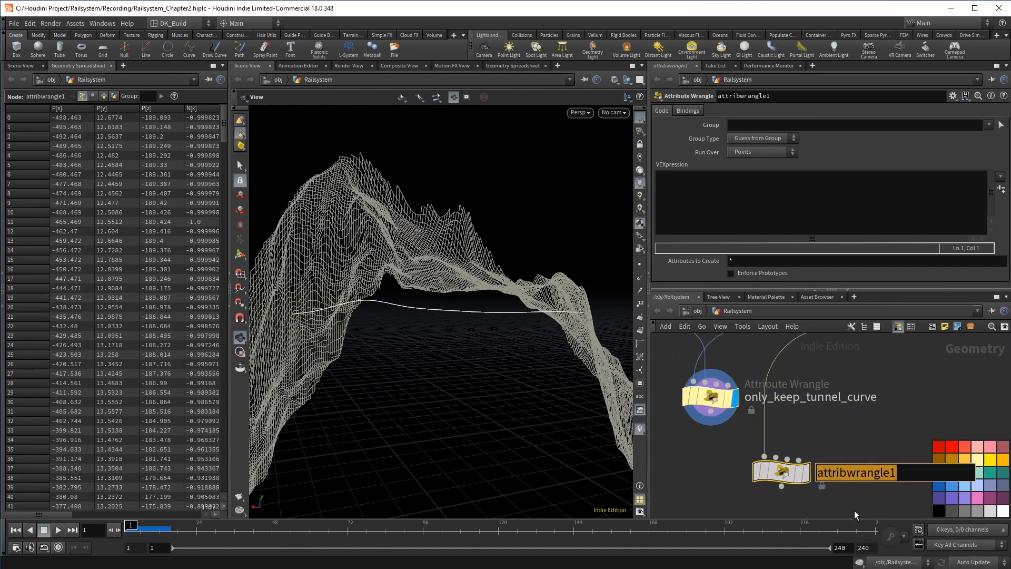
# Name the second wrangle below only_keep_tunnel_curve reach_out.
pyautogui.write('reach_out')
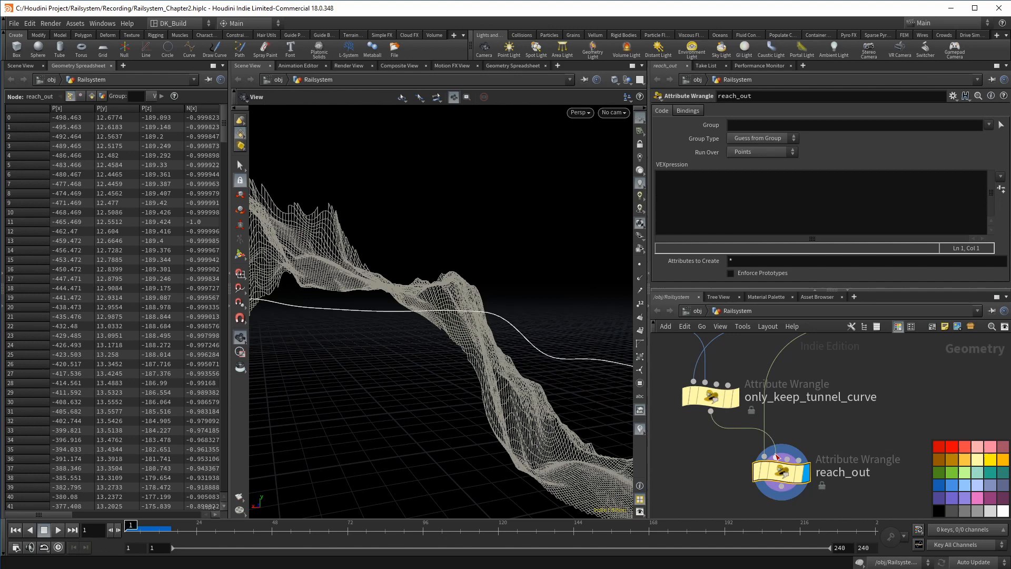
pyautogui.moveTo(818, 478)
pyautogui.write('float dist')
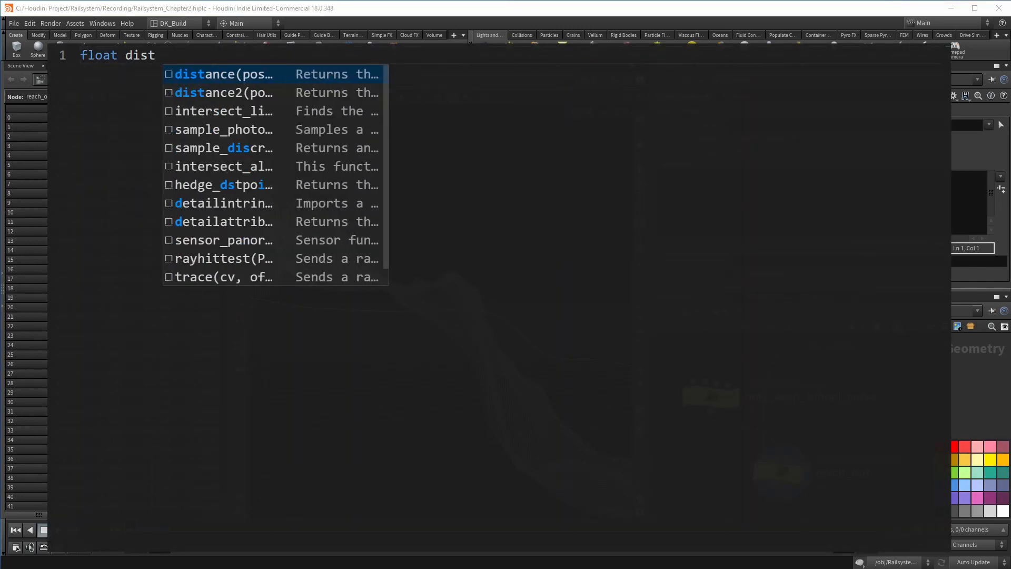
# Write VEX removing points where dist > ch("dist") or npoints(1) < 2.
pyautogui.click(222, 73)
pyautogui.write('if(dist')
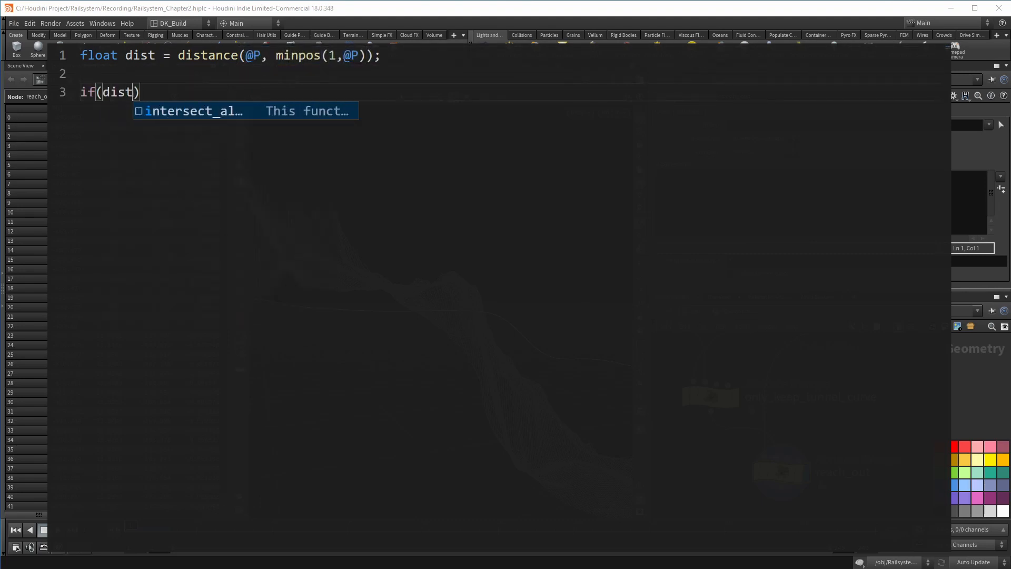
pyautogui.write('>ch("dist"')
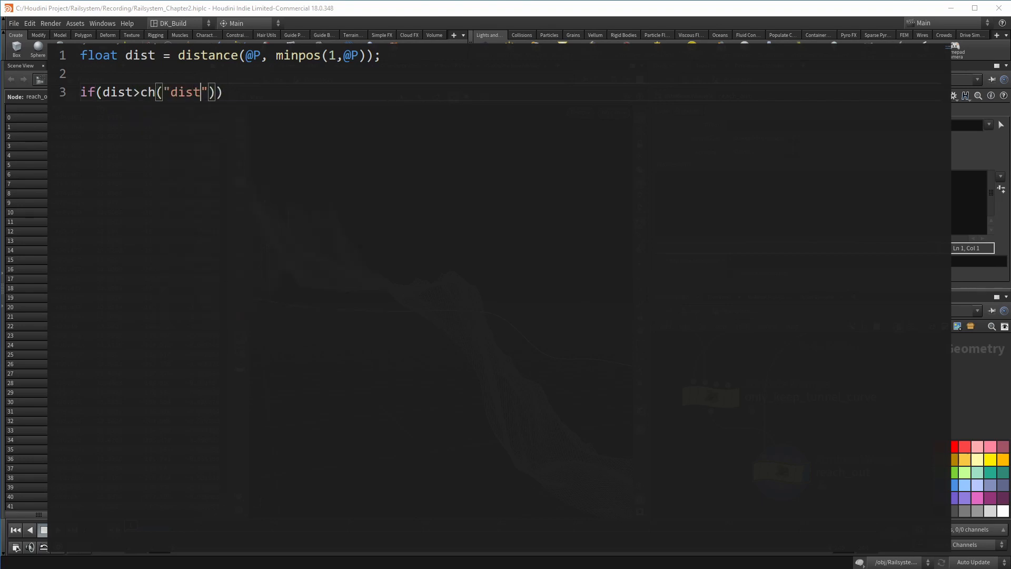
pyautogui.write('|| npoints(')
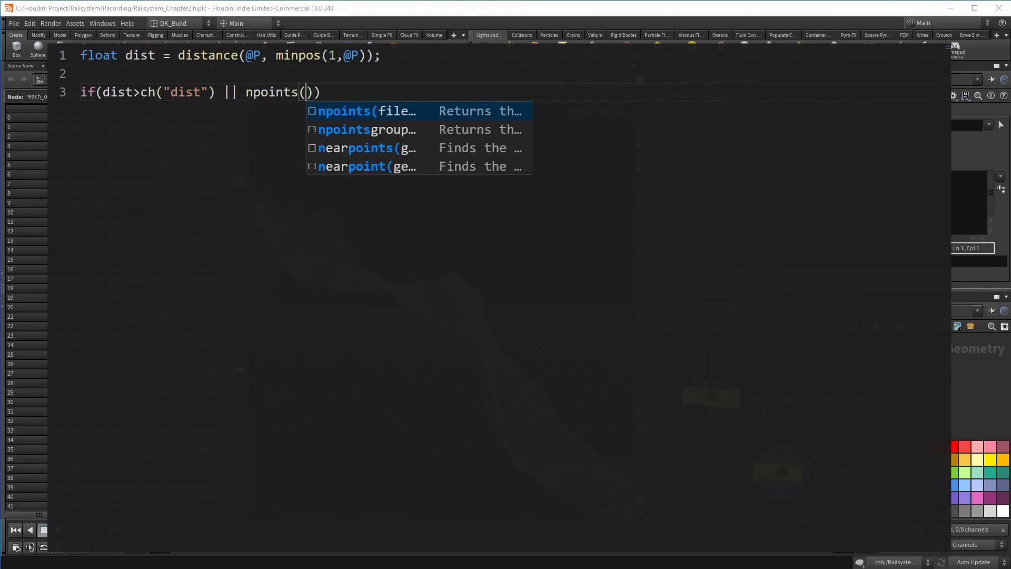
pyautogui.write('1) < 2')
pyautogui.write('{')
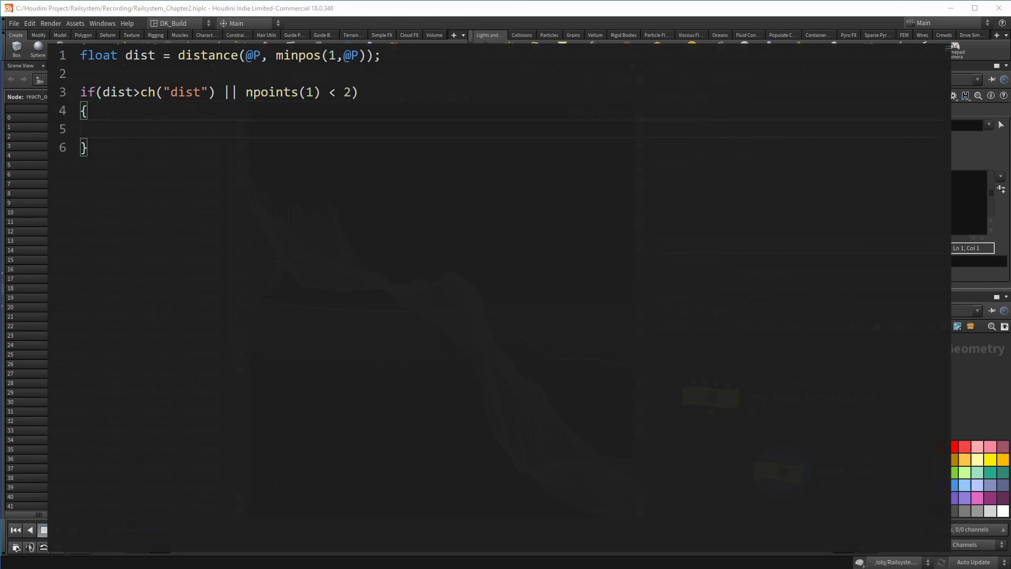
pyautogui.write('removepoint(0,@ptnum);')
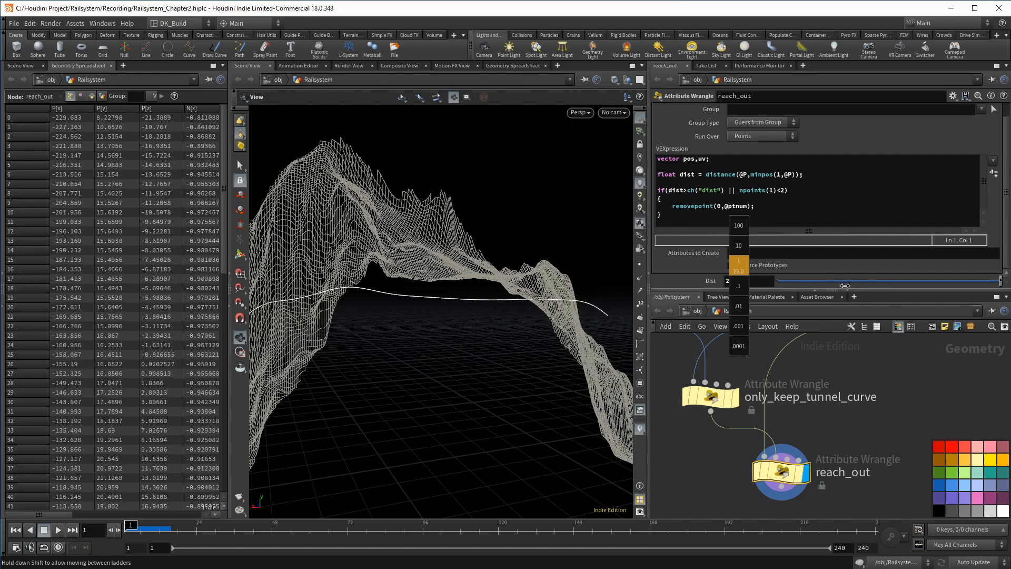
# Set reach_out's Dist parameter to 10 with the value ladder.
pyautogui.moveTo(845, 285); pyautogui.dragTo(795, 285)
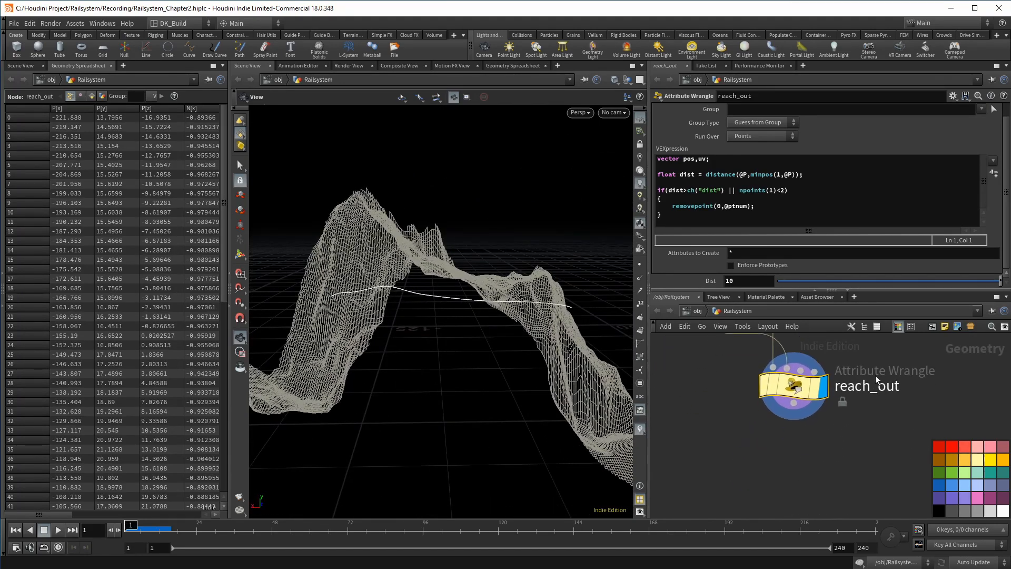
pyautogui.press('tab')
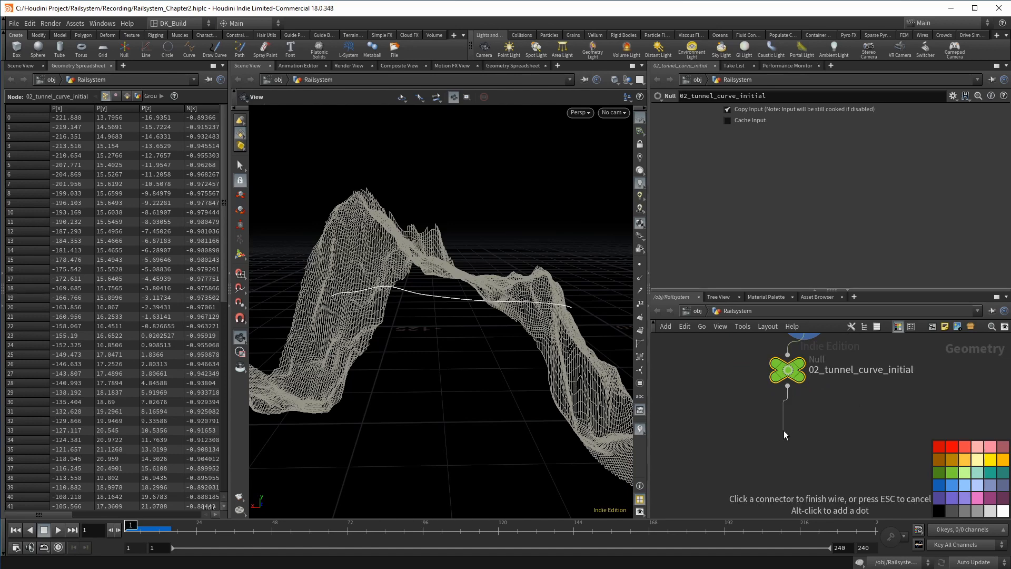
# Append a PolyWire after 02_tunnel_curve_initial with Wire Radius 15.
pyautogui.click(784, 431)
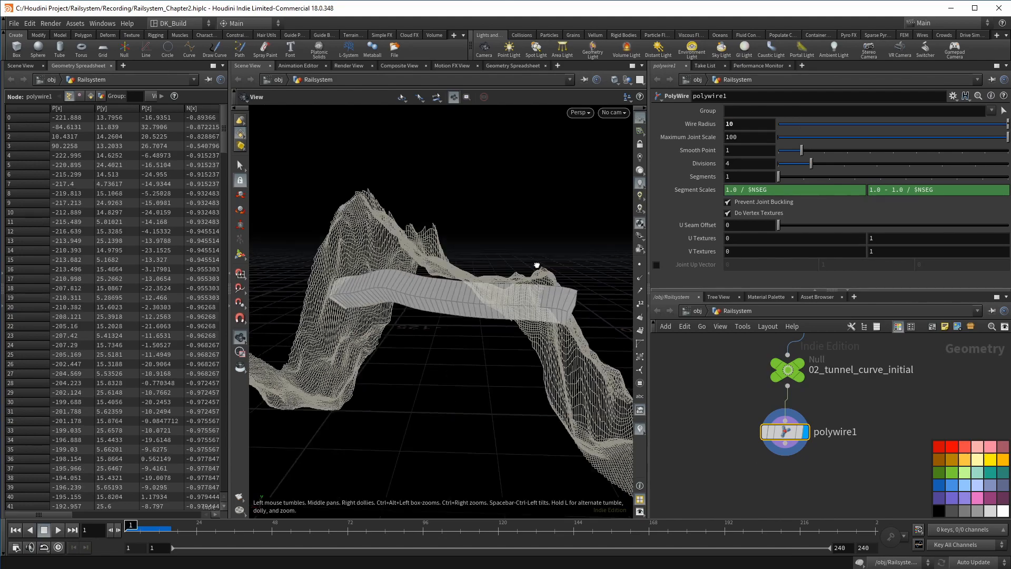
pyautogui.moveTo(535, 265); pyautogui.dragTo(549, 198)
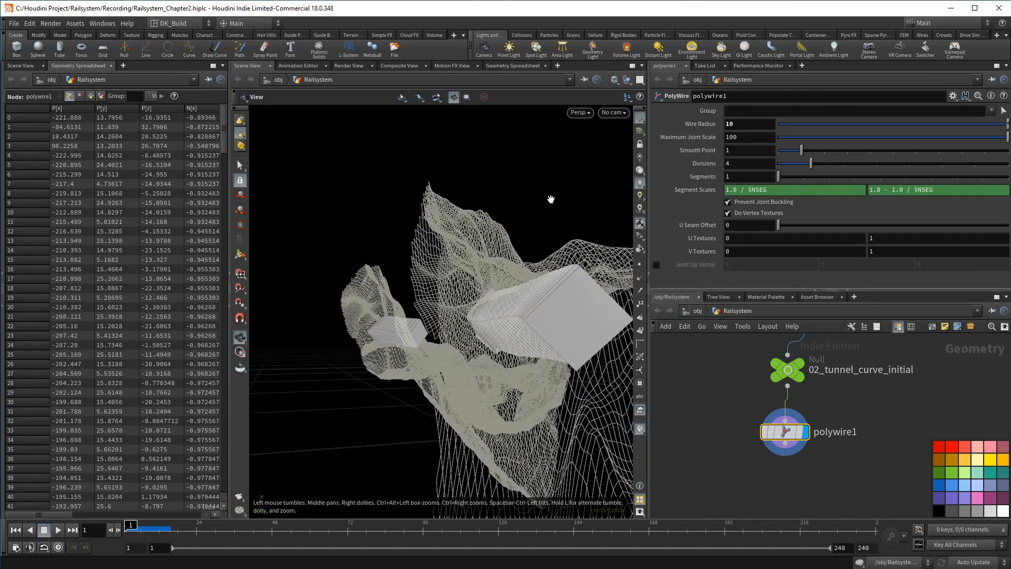
pyautogui.write('15')
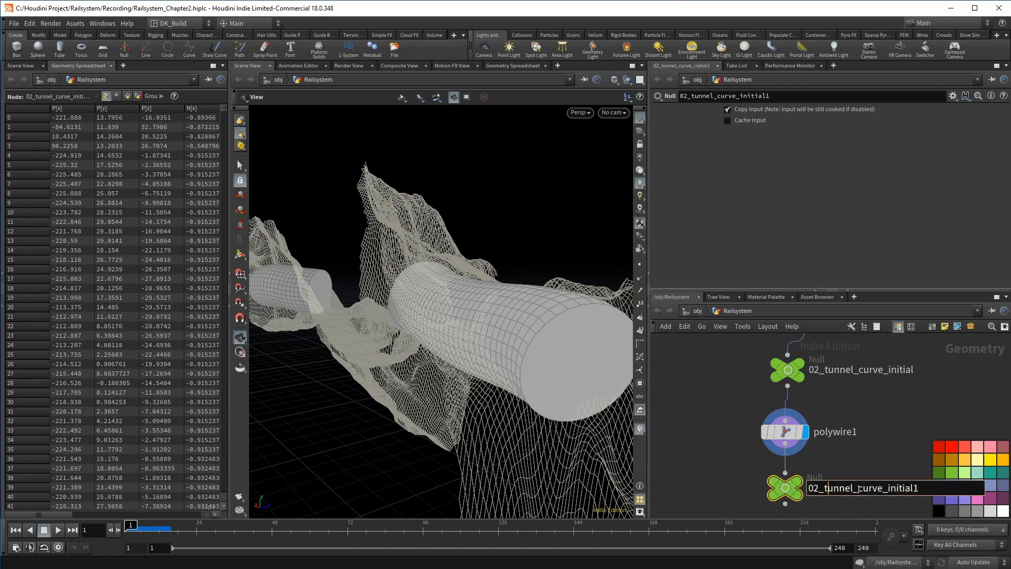
# Name the Null after polywire1 02_tunnel_geo_initial.
pyautogui.write('02_tunnel_geo_initia')
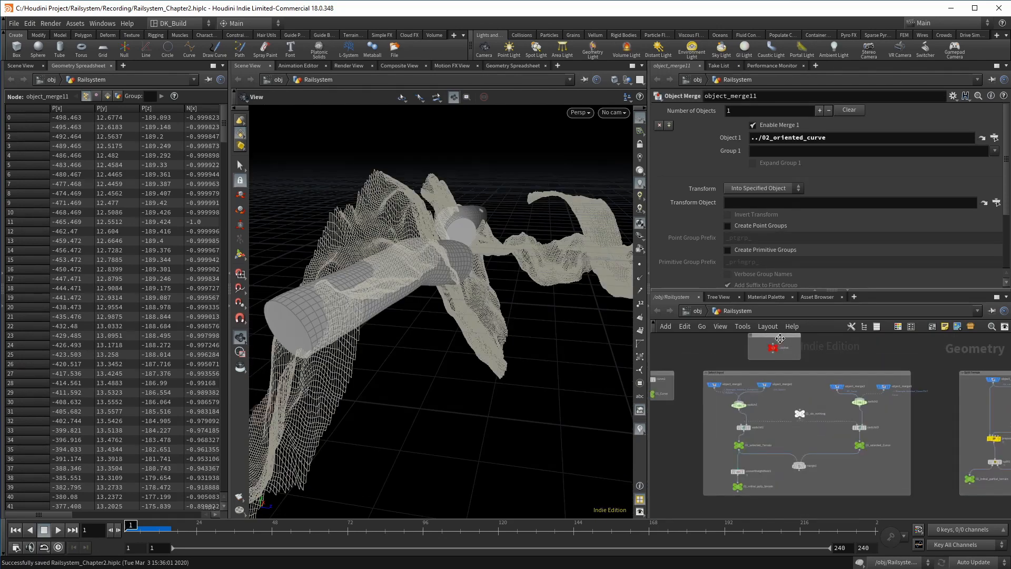
# Select the Control null and collapse Chapter 1 to show Chapter 2 tunnel parameters.
pyautogui.click(781, 348)
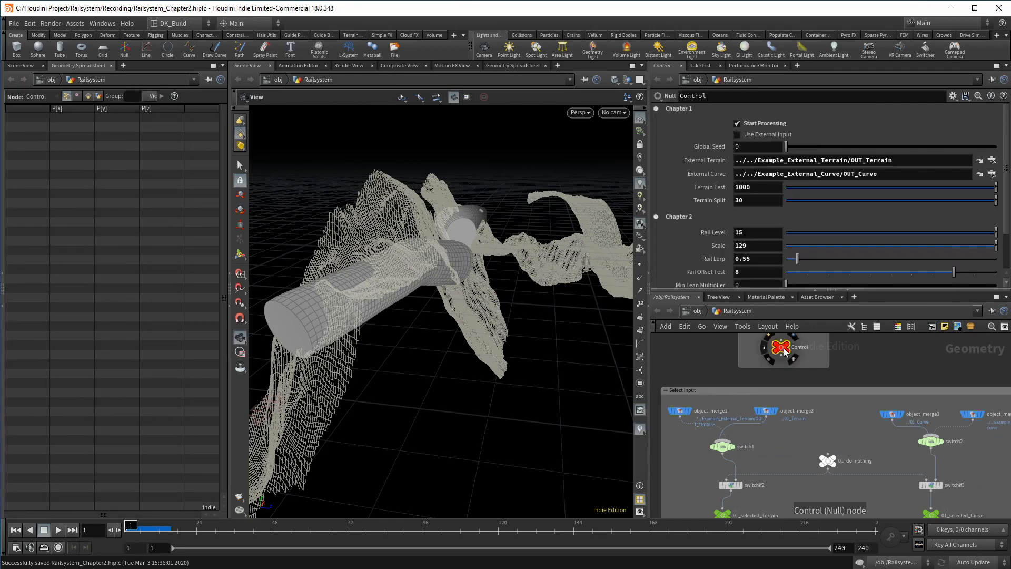
pyautogui.click(656, 108)
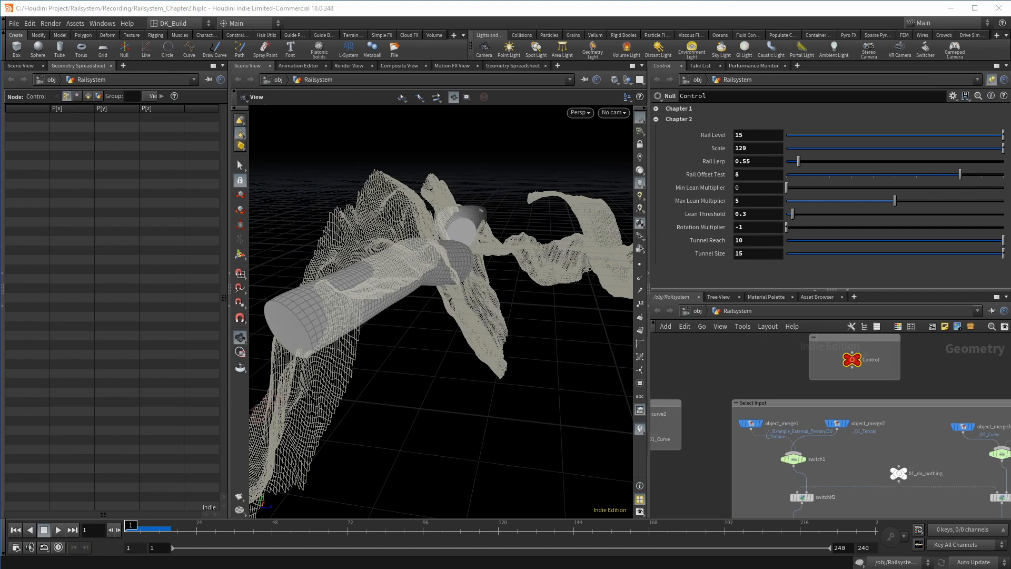
pyautogui.moveTo(793, 285)
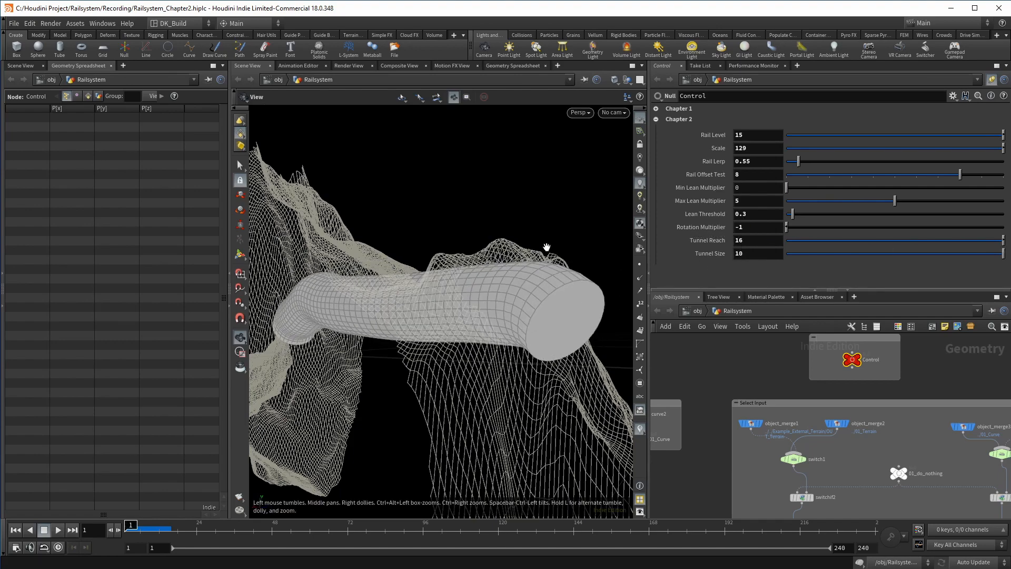
# Set Tunnel Reach to 16 and Tunnel Size to 10, then save the scene.
pyautogui.moveTo(546, 247); pyautogui.dragTo(442, 239)
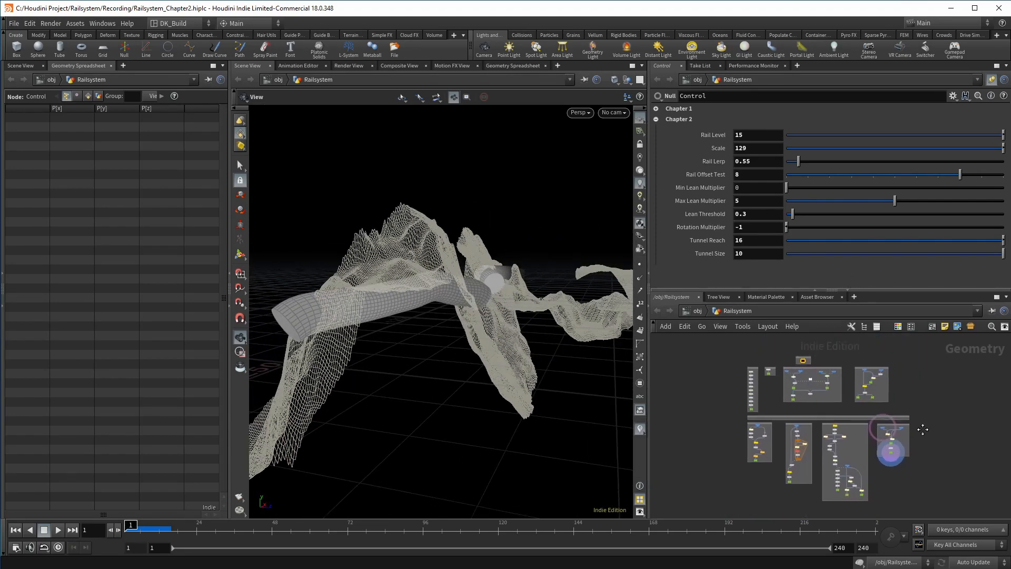
pyautogui.press('ctrl+s')
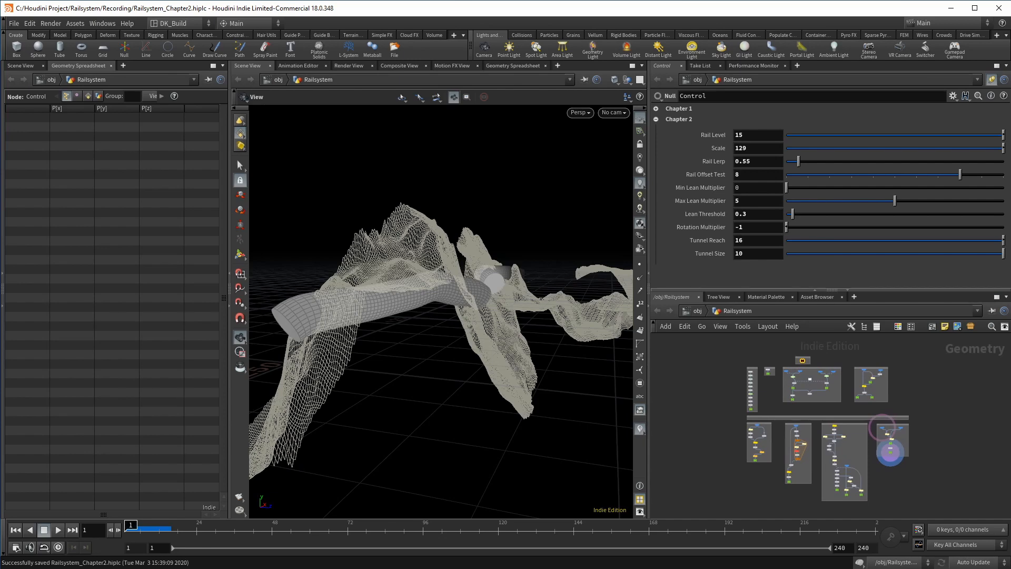